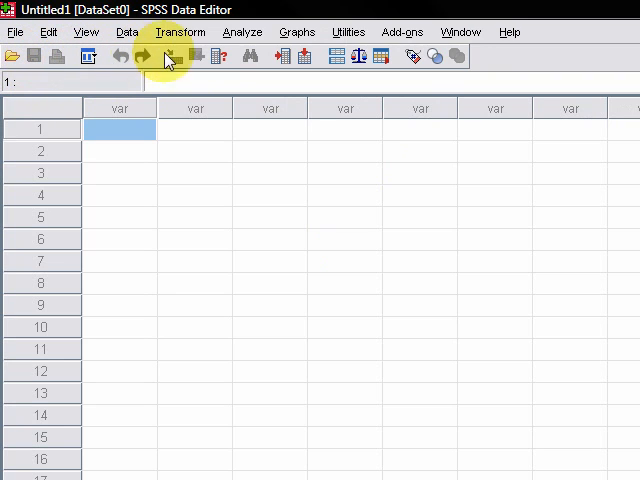
{"action": "mouse_move", "coordinate": [452, 214]}
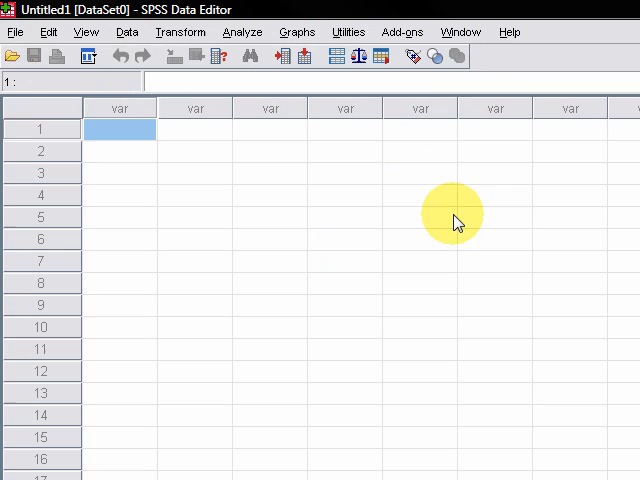
{"action": "mouse_move", "coordinate": [120, 130]}
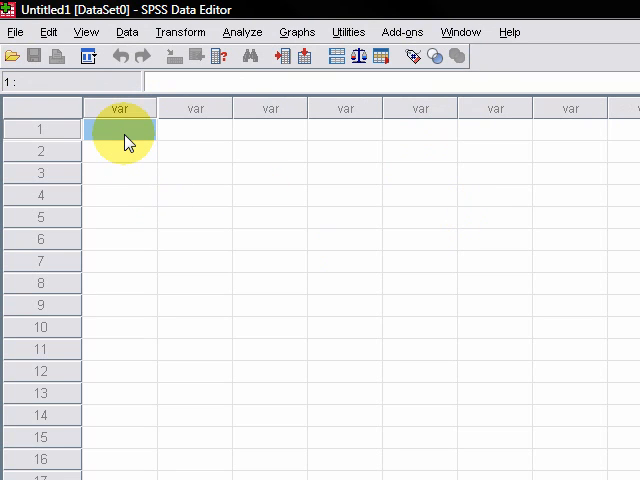
Enter the ages 18, 18, 19, 20 and 38 down the first column of the data sheet
{"action": "left_click", "coordinate": [120, 128]}
{"action": "type", "text": "18"}
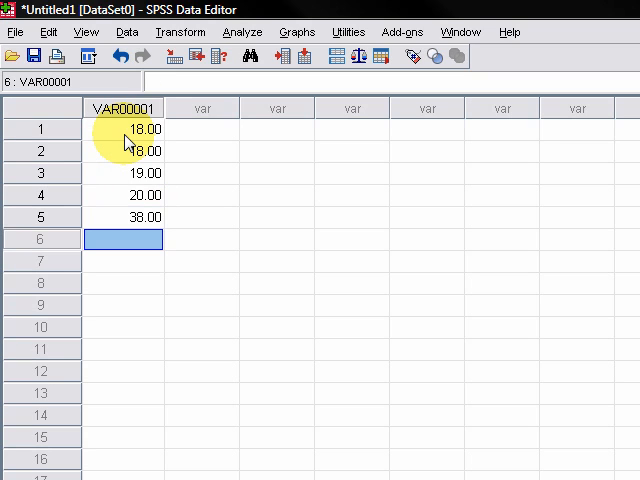
{"action": "mouse_move", "coordinate": [200, 164]}
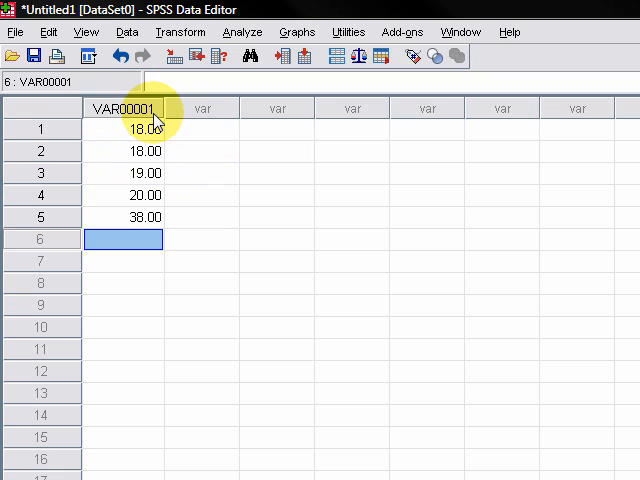
{"action": "mouse_move", "coordinate": [224, 156]}
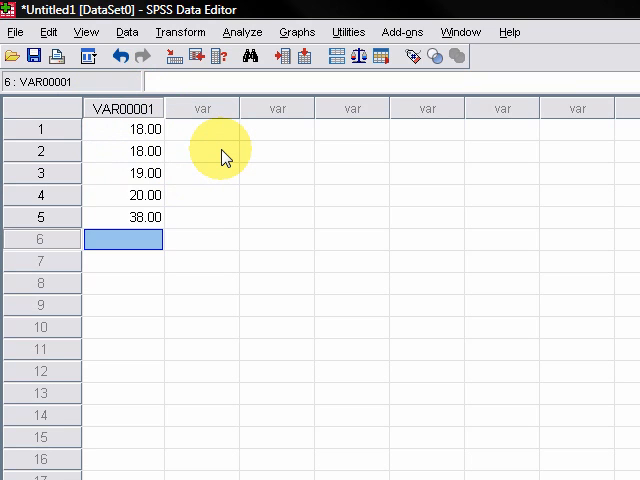
{"action": "mouse_move", "coordinate": [260, 360]}
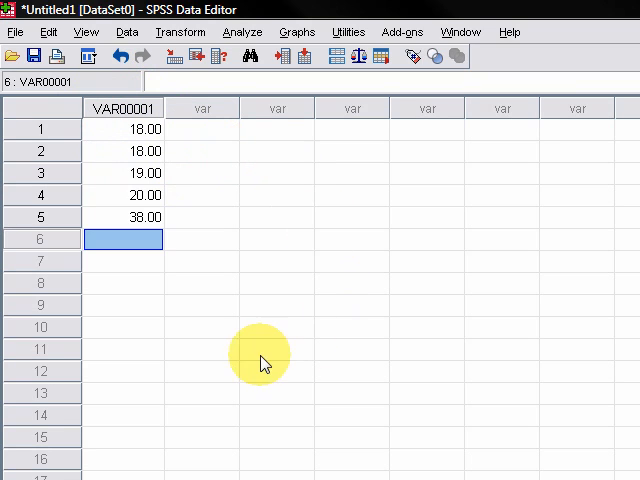
Rename the first variable from VAR00001 to age in Variable View
{"action": "scroll", "scroll_direction": "down", "scroll_amount": 3}
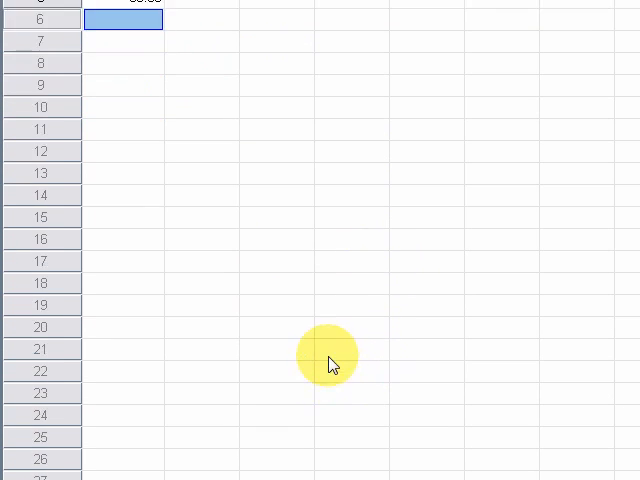
{"action": "scroll", "scroll_direction": "down", "scroll_amount": 3}
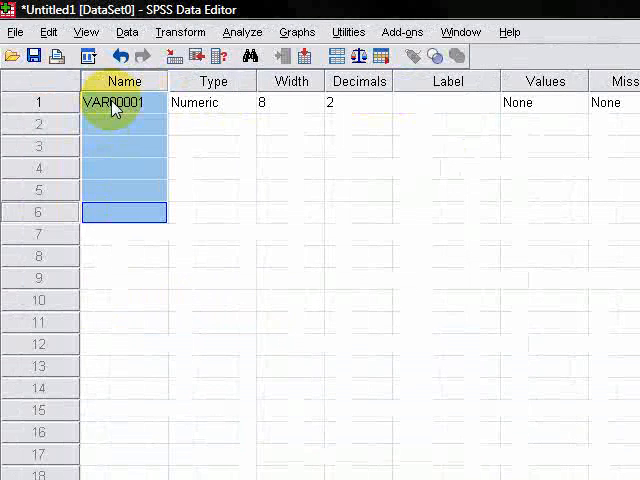
{"action": "left_click", "coordinate": [122, 102]}
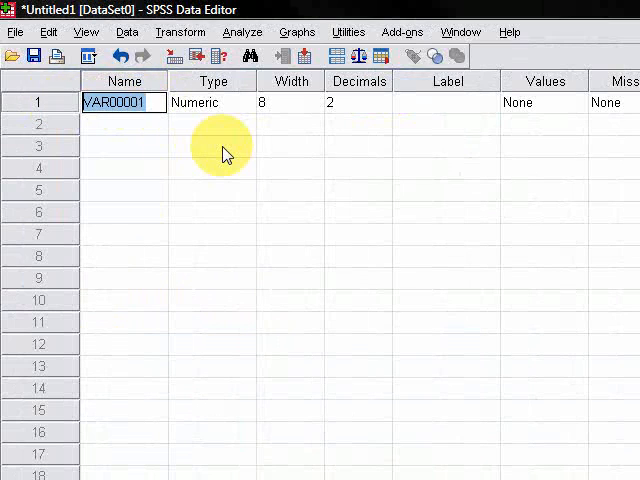
{"action": "type", "text": "age"}
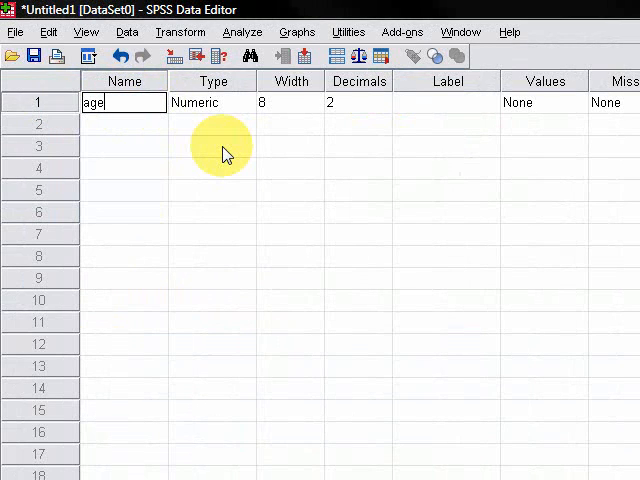
{"action": "left_click", "coordinate": [200, 102]}
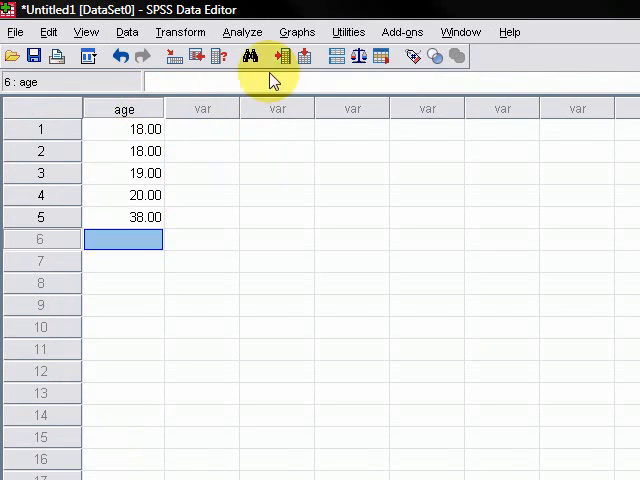
Start a Descriptives analysis from Analyze > Descriptive Statistics with age as the variable
{"action": "left_click", "coordinate": [242, 32]}
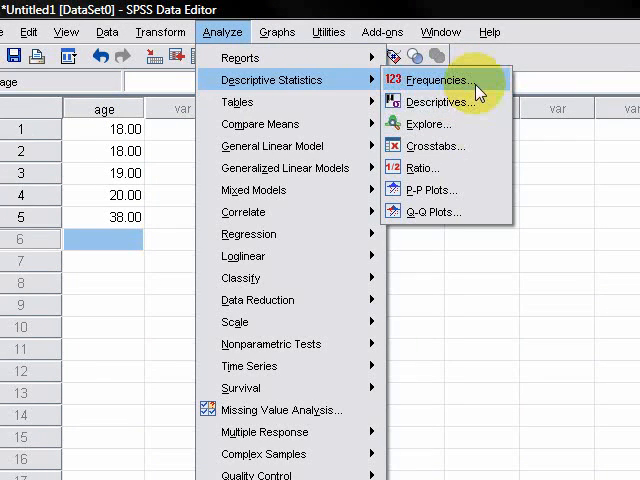
{"action": "mouse_move", "coordinate": [480, 100]}
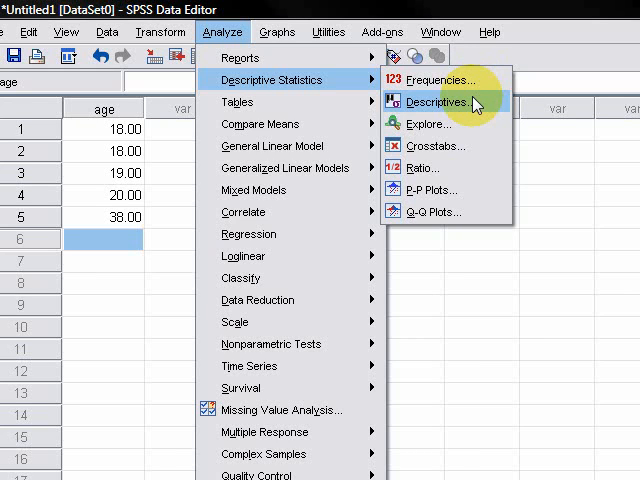
{"action": "left_click", "coordinate": [428, 104]}
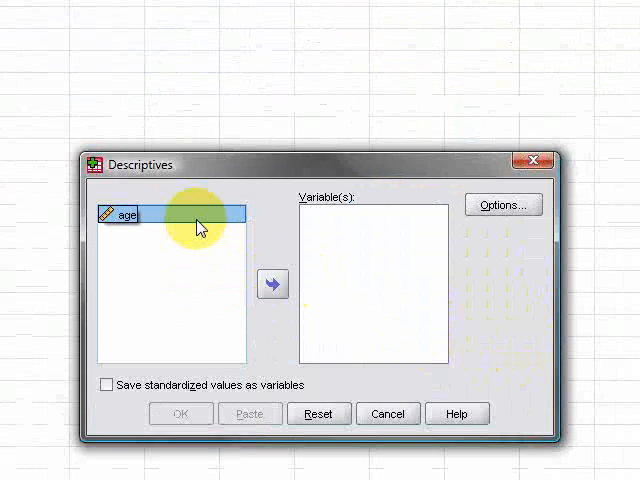
{"action": "mouse_move", "coordinate": [276, 284]}
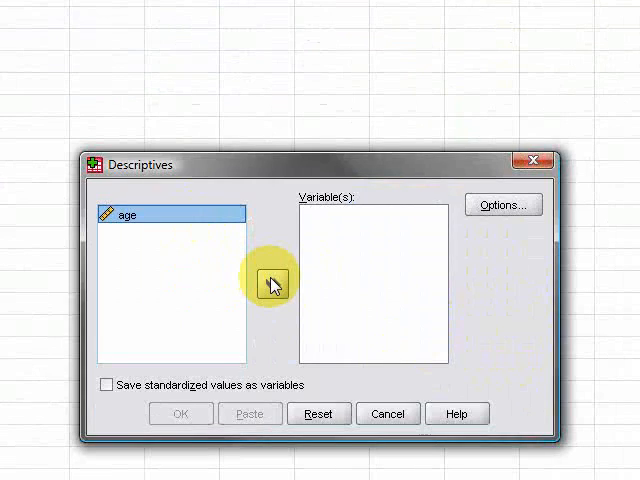
{"action": "left_click", "coordinate": [254, 284]}
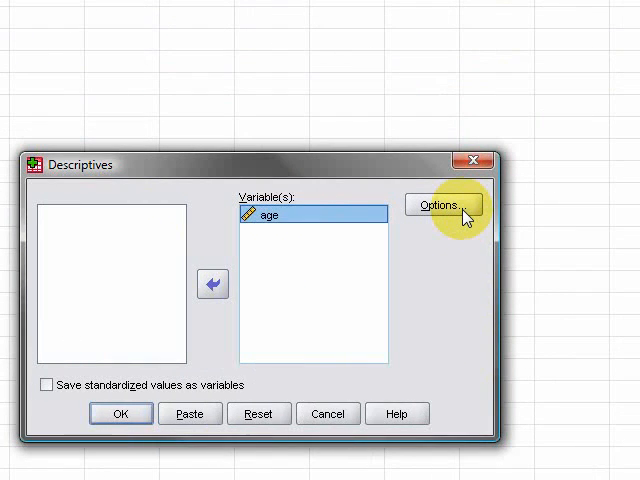
Add kurtosis and skewness to the default statistics in Descriptives Options
{"action": "left_click", "coordinate": [442, 204]}
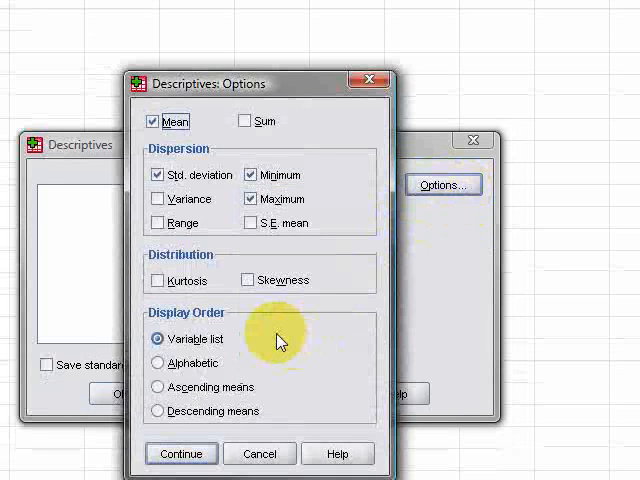
{"action": "mouse_move", "coordinate": [268, 320]}
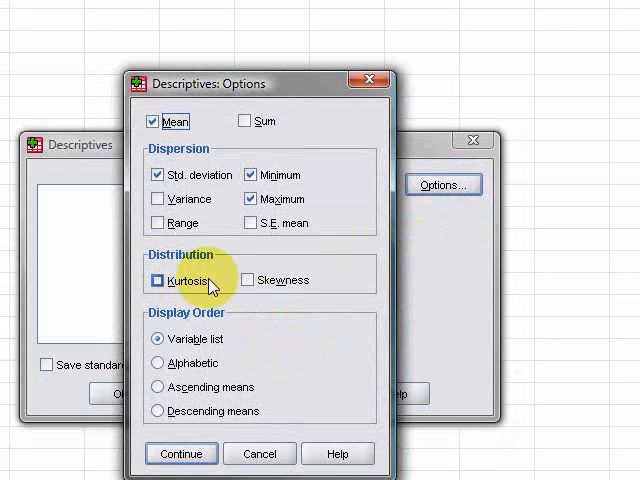
{"action": "left_click", "coordinate": [248, 280]}
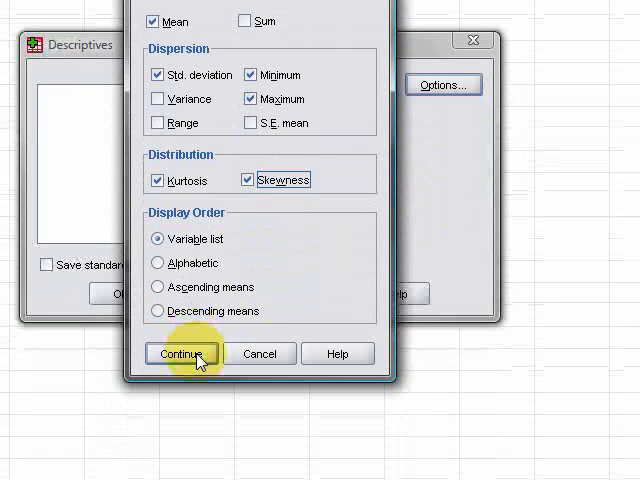
{"action": "left_click", "coordinate": [182, 352]}
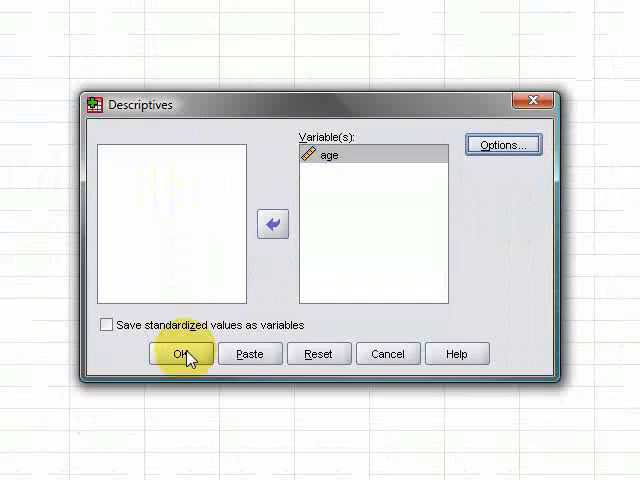
Run Descriptives and view the age table with skewness 2.186 and kurtosis 4.814
{"action": "left_click", "coordinate": [180, 352]}
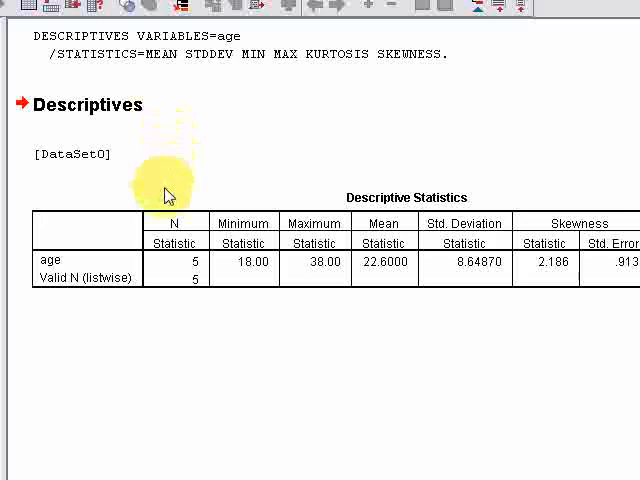
{"action": "scroll", "scroll_direction": "up", "scroll_amount": 3}
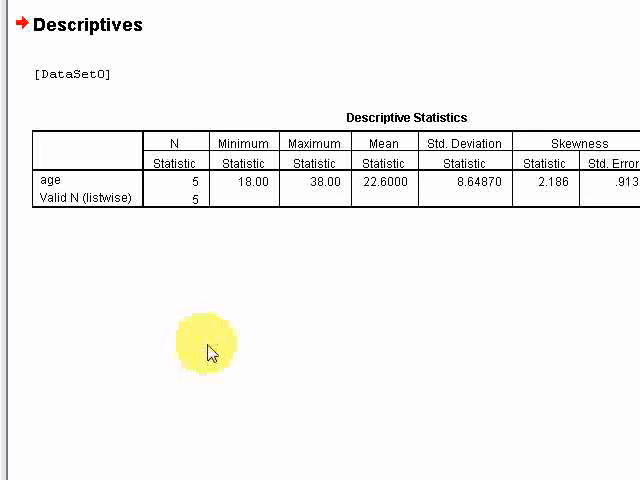
{"action": "mouse_move", "coordinate": [280, 348]}
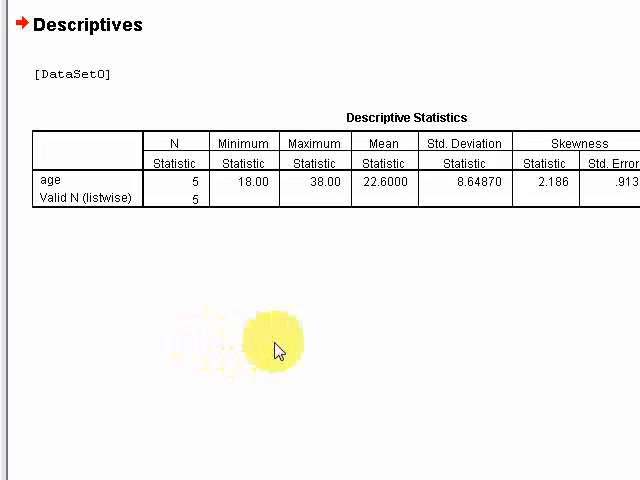
{"action": "mouse_move", "coordinate": [332, 224]}
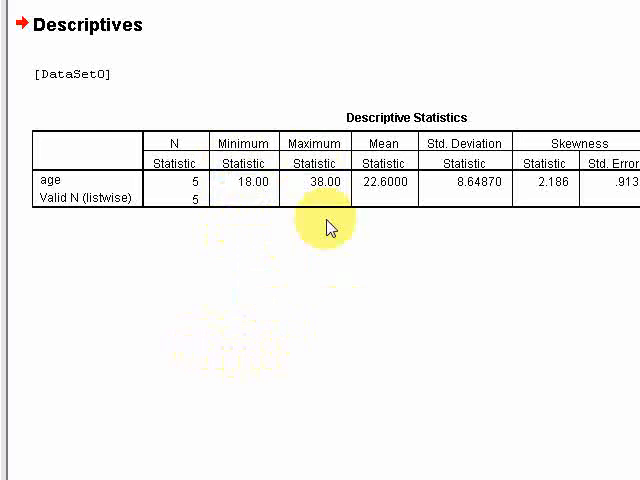
{"action": "mouse_move", "coordinate": [368, 304]}
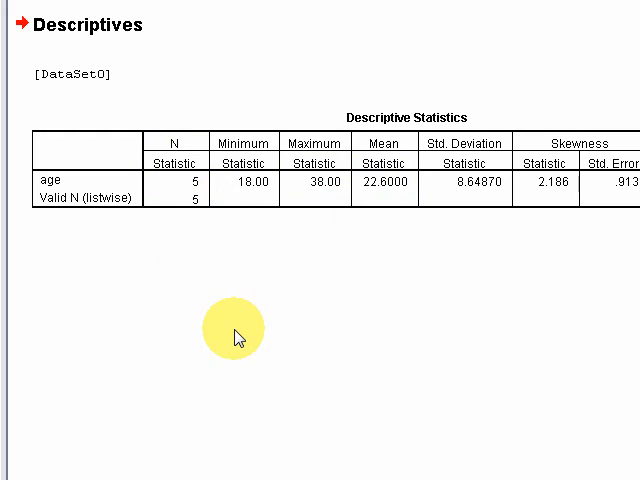
{"action": "scroll", "scroll_direction": "right", "scroll_amount": 3}
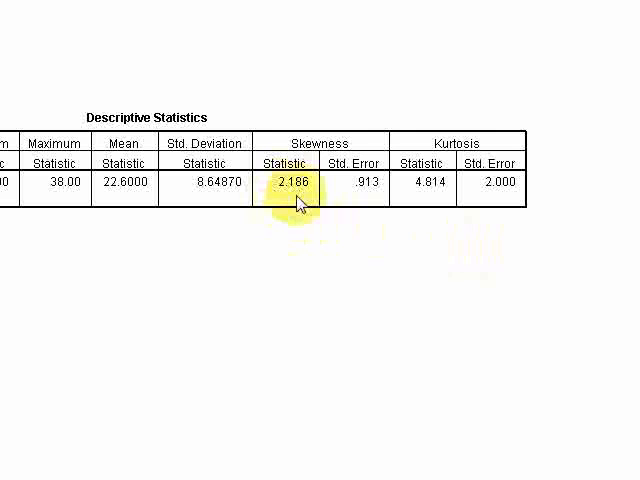
{"action": "mouse_move", "coordinate": [410, 200]}
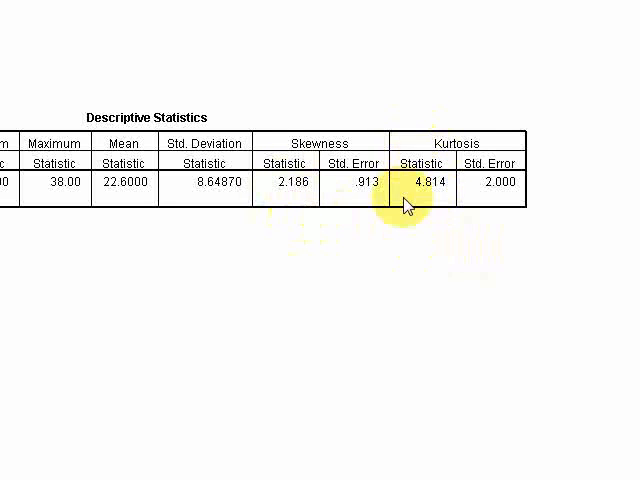
{"action": "mouse_move", "coordinate": [276, 162]}
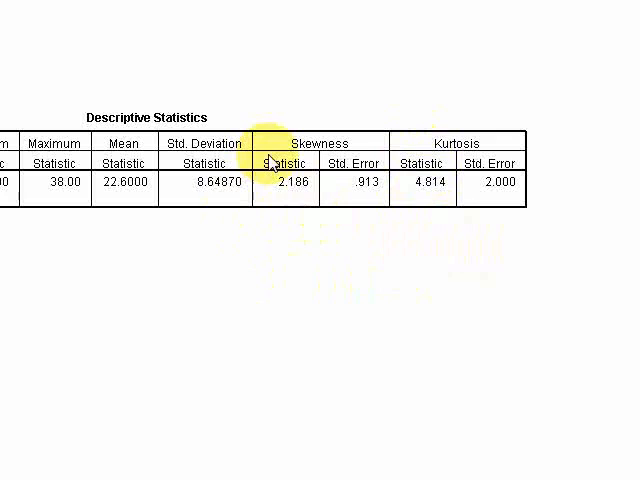
{"action": "mouse_move", "coordinate": [296, 192]}
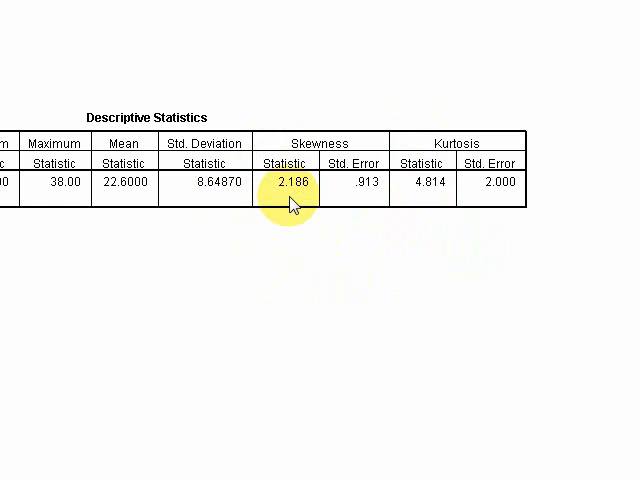
{"action": "mouse_move", "coordinate": [304, 212]}
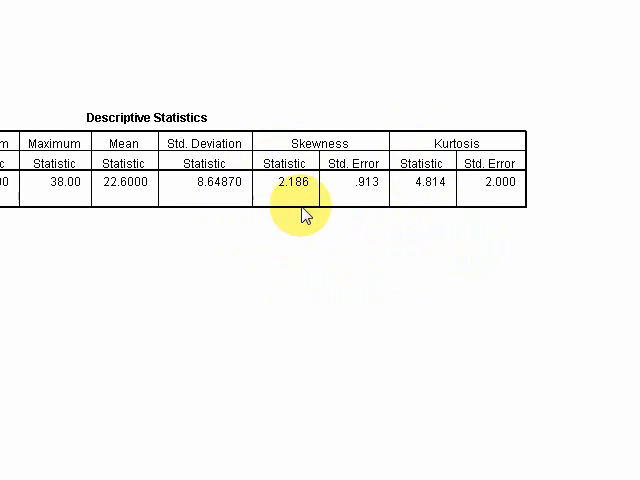
{"action": "mouse_move", "coordinate": [424, 278]}
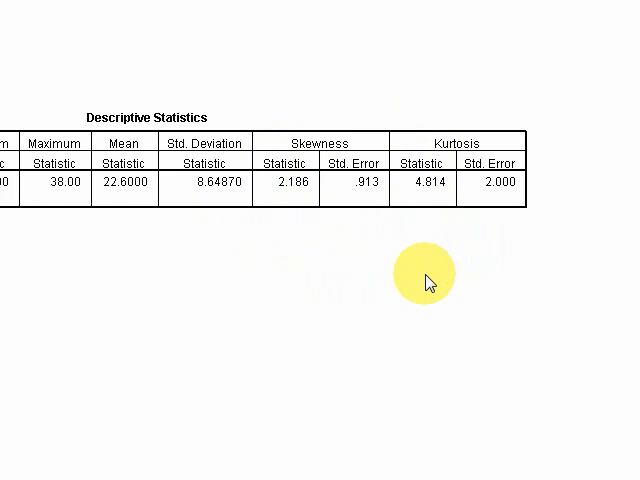
{"action": "mouse_move", "coordinate": [278, 278]}
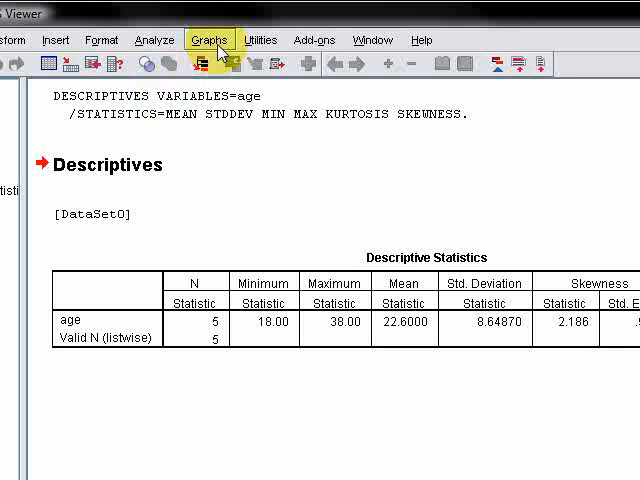
Set up a legacy Histogram from the Graphs menu with age as the chart variable
{"action": "left_click", "coordinate": [208, 40]}
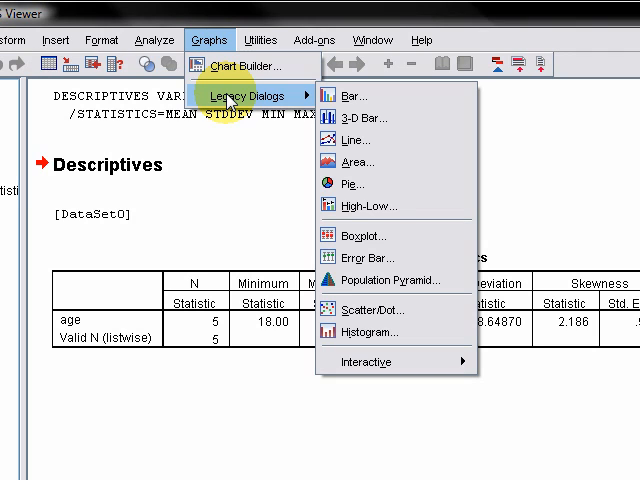
{"action": "mouse_move", "coordinate": [388, 64]}
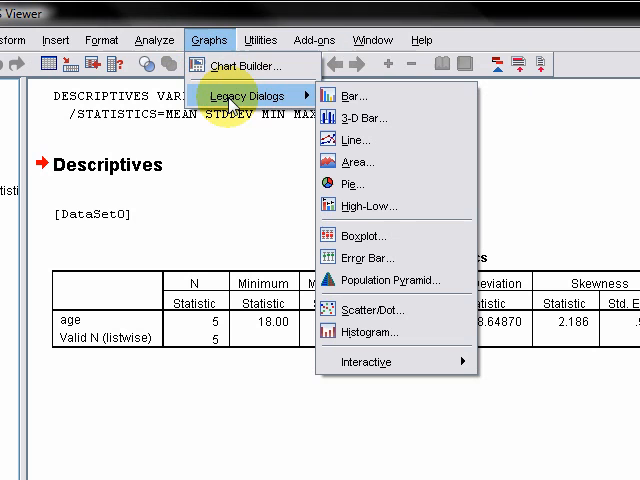
{"action": "mouse_move", "coordinate": [296, 110]}
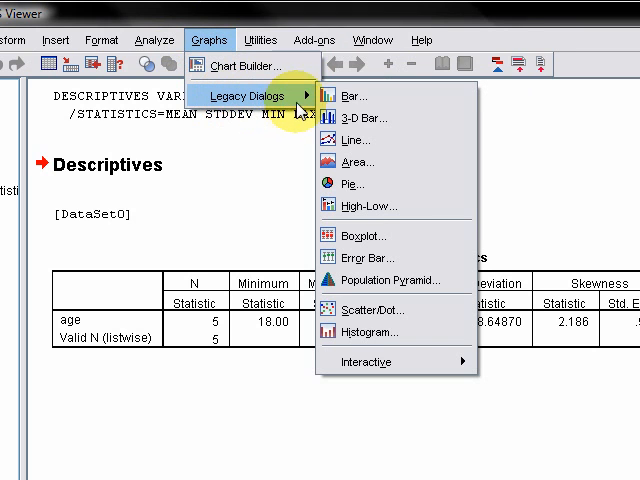
{"action": "left_click", "coordinate": [372, 332]}
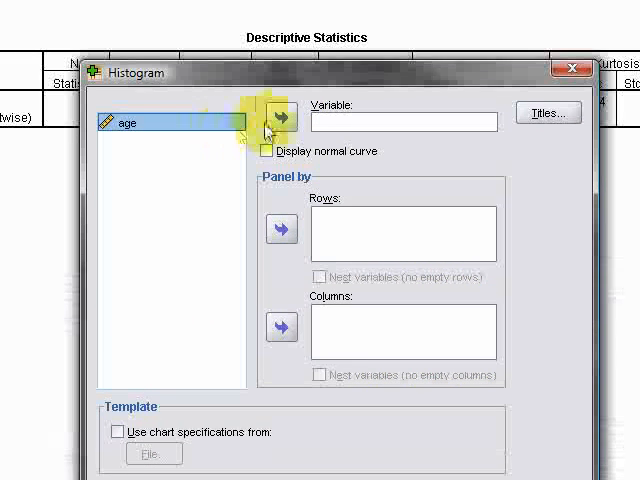
{"action": "left_click", "coordinate": [282, 120]}
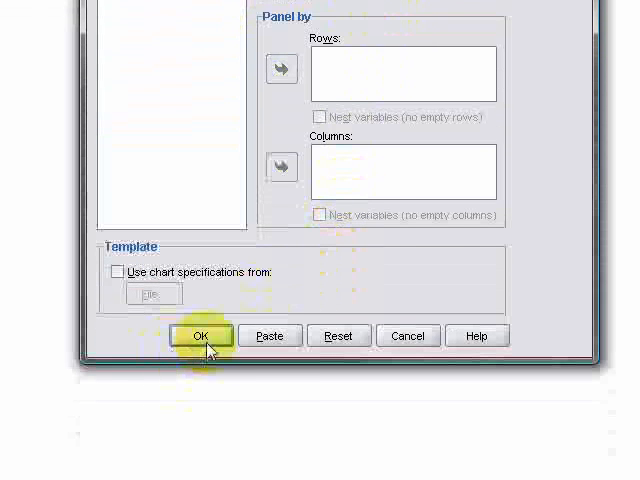
Create the histogram of age showing three values in the 15–20 bar and mean 22.60
{"action": "left_click", "coordinate": [202, 336]}
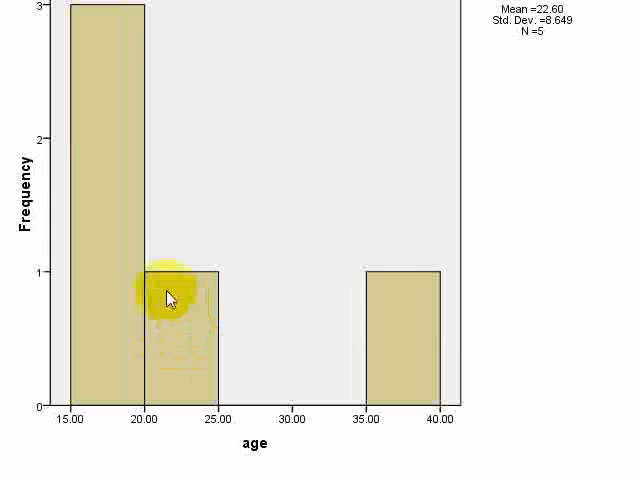
{"action": "mouse_move", "coordinate": [210, 130]}
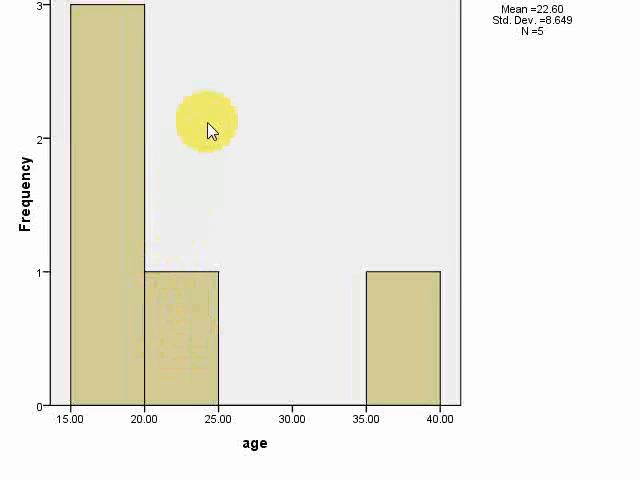